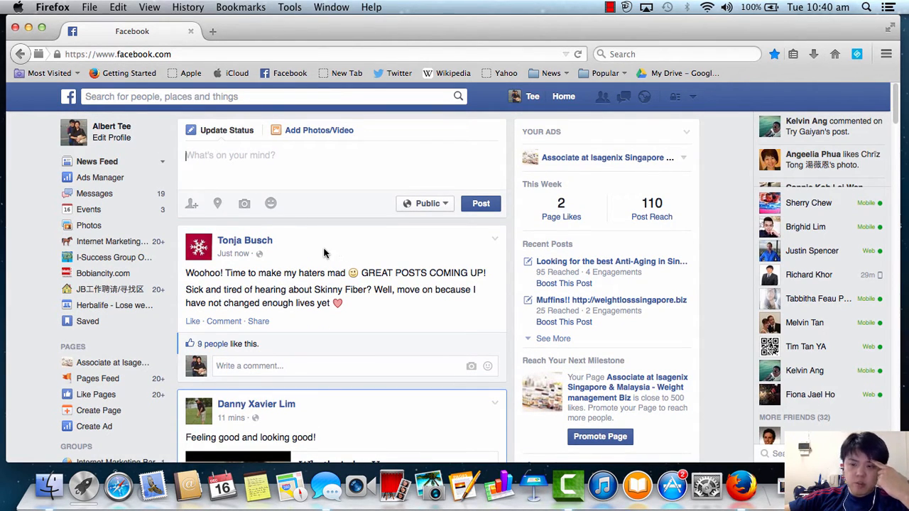
pyautogui.moveTo(360, 247)
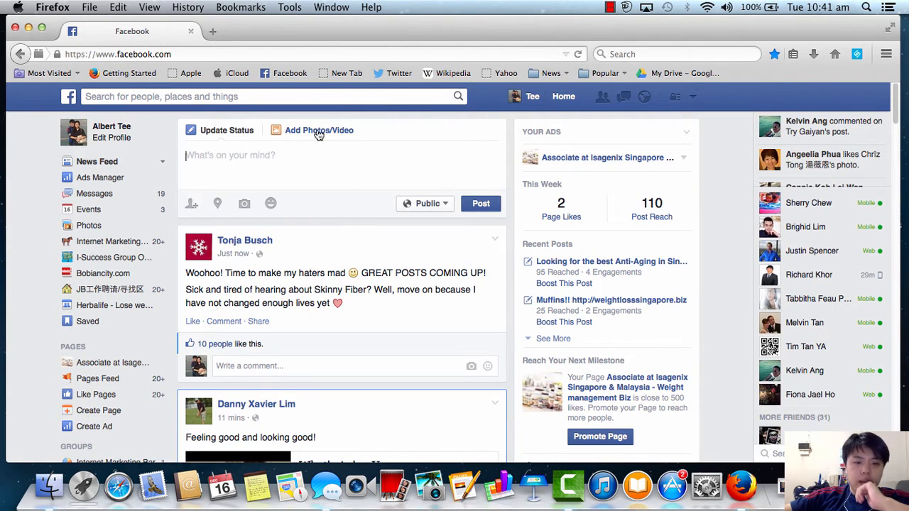
# Scroll the News Feed down until the shared 'What's Aging You' video post appears
pyautogui.scroll(-3)
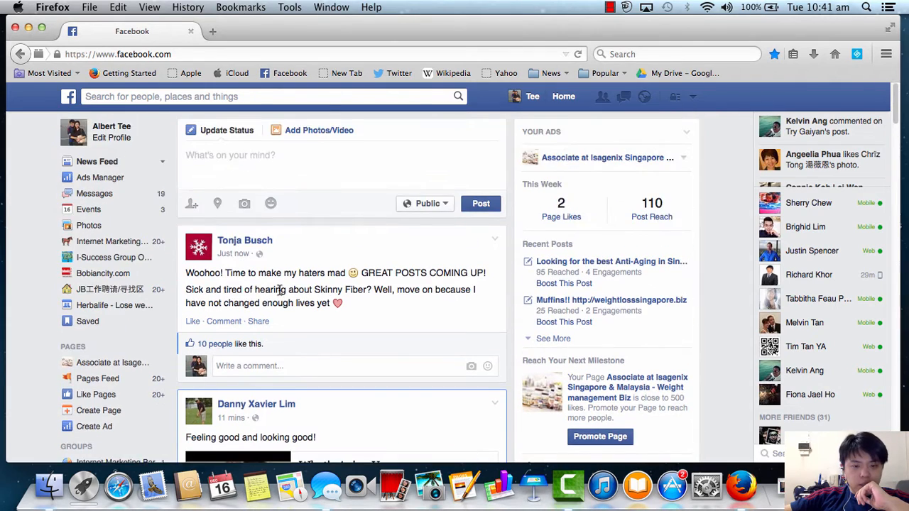
pyautogui.scroll(-3)
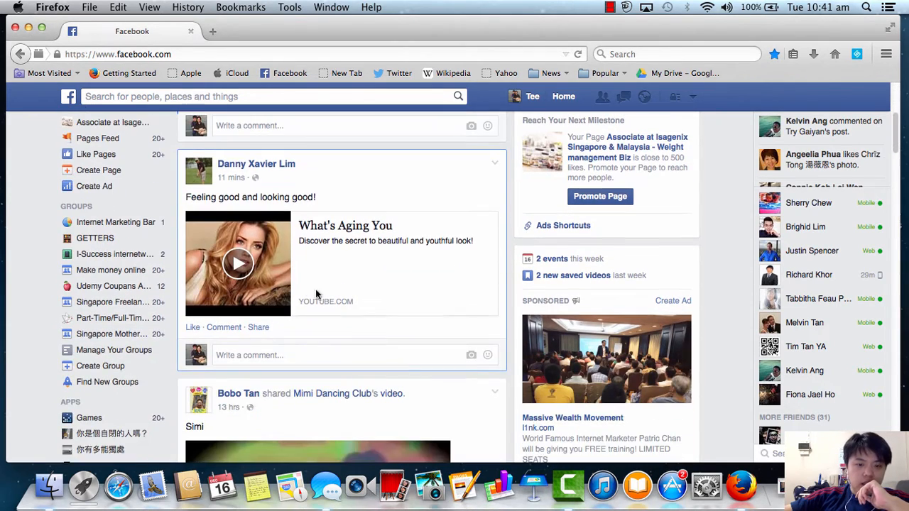
pyautogui.moveTo(307, 338)
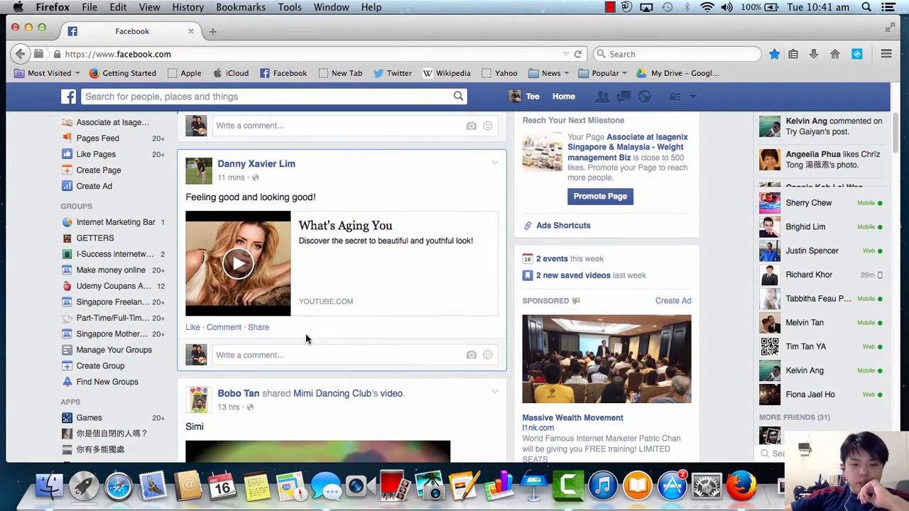
pyautogui.moveTo(378, 176)
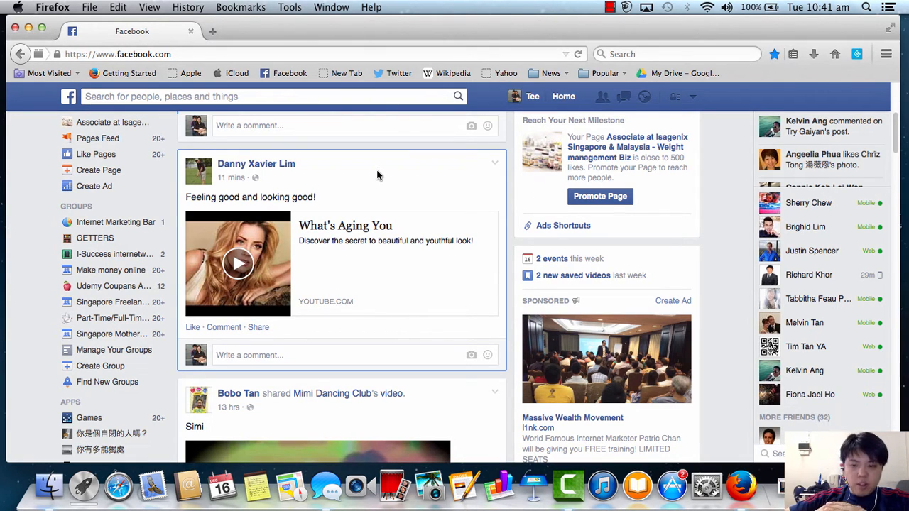
pyautogui.moveTo(389, 196)
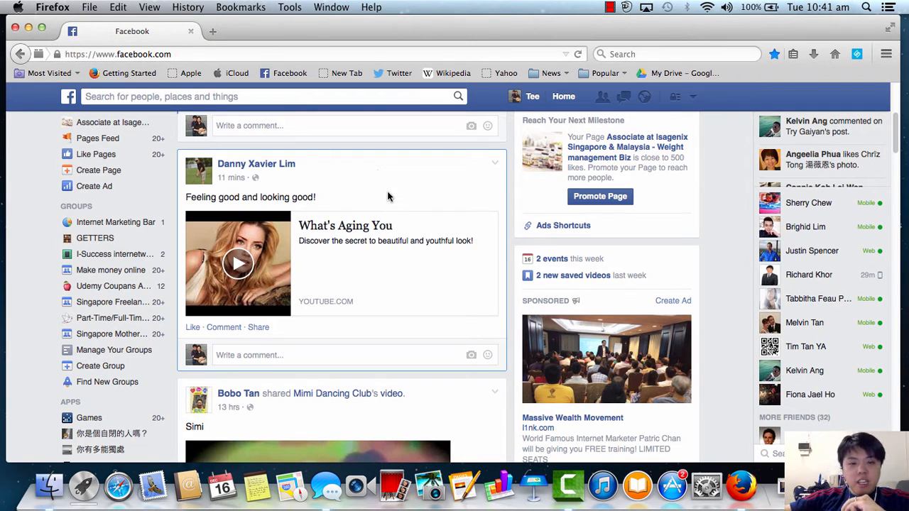
pyautogui.moveTo(366, 193)
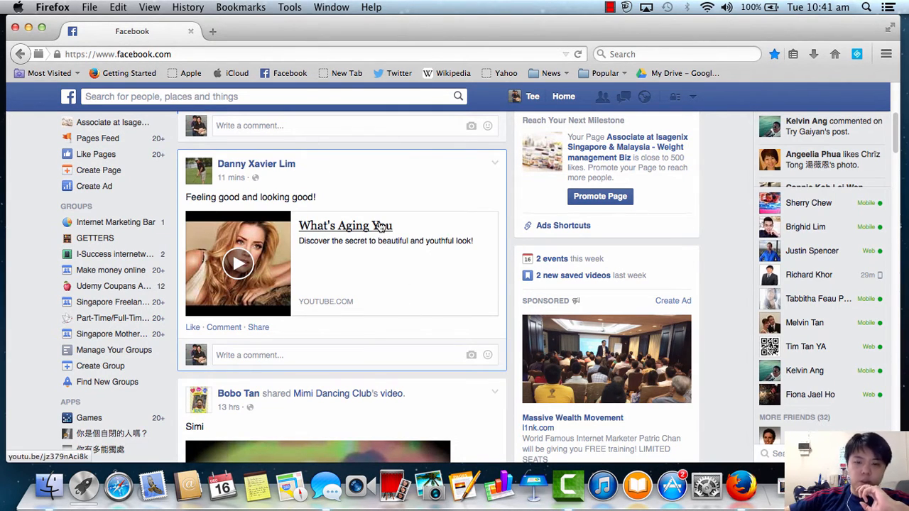
pyautogui.moveTo(389, 196)
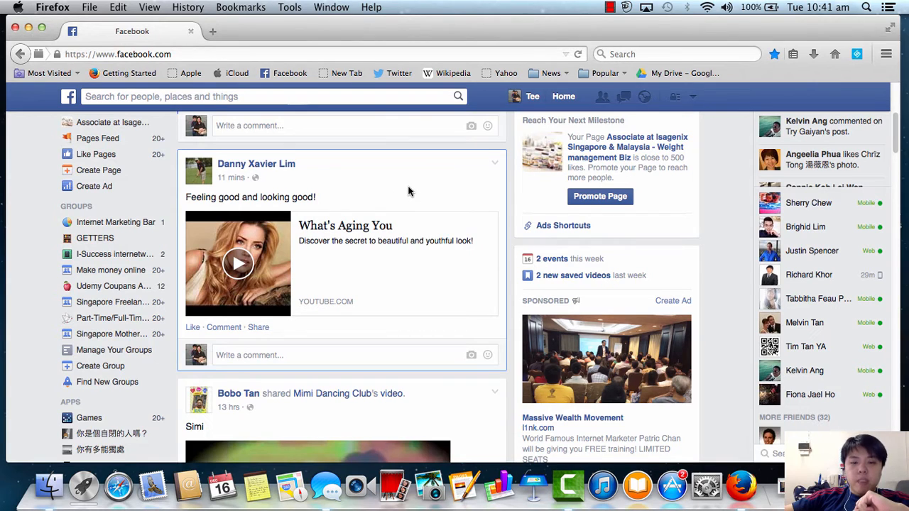
# Use the post's options menu to save the 'What's Aging You' video to Saved Videos
pyautogui.scroll(-3)
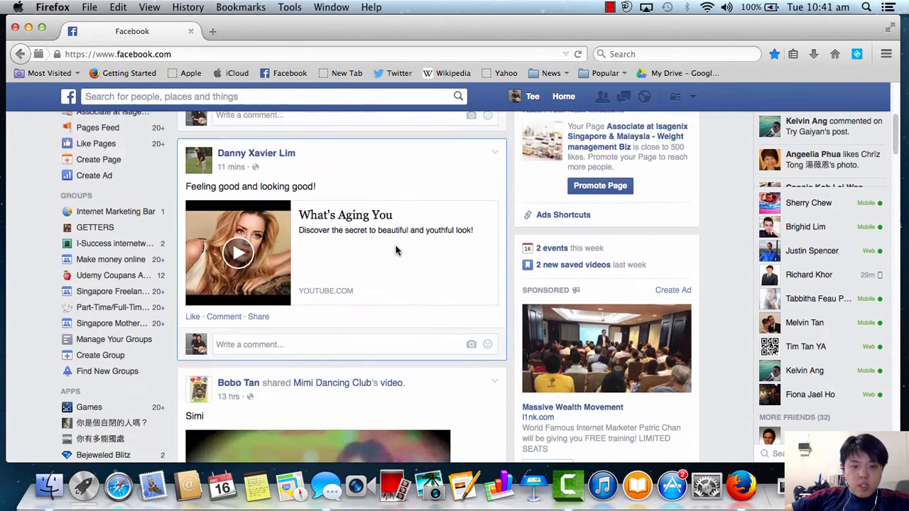
pyautogui.scroll(-3)
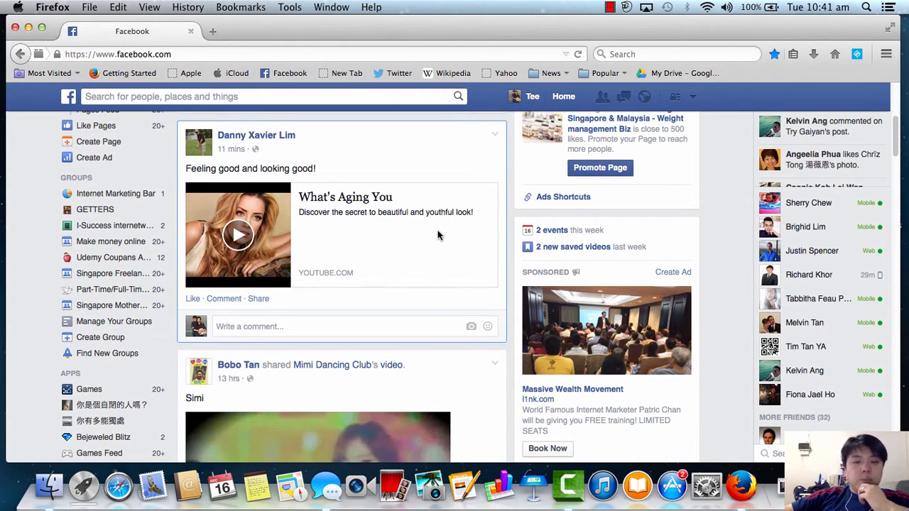
pyautogui.moveTo(454, 154)
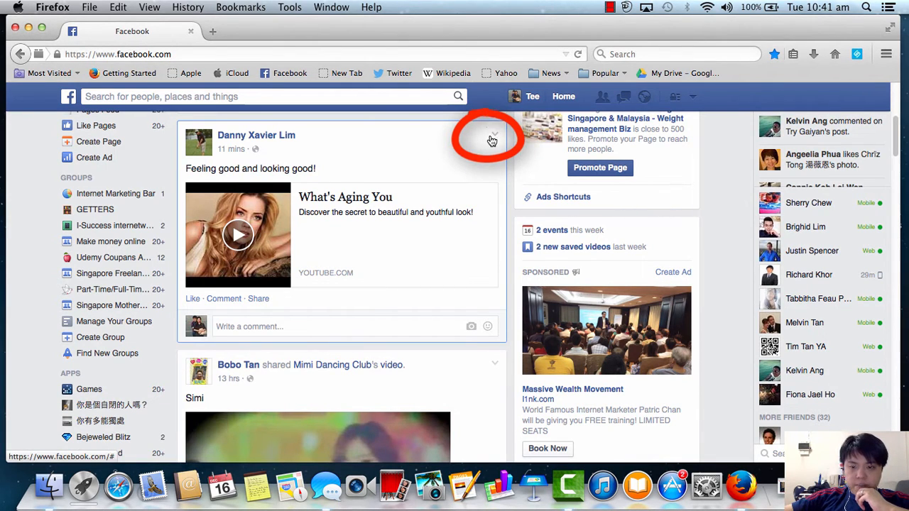
pyautogui.click(491, 139)
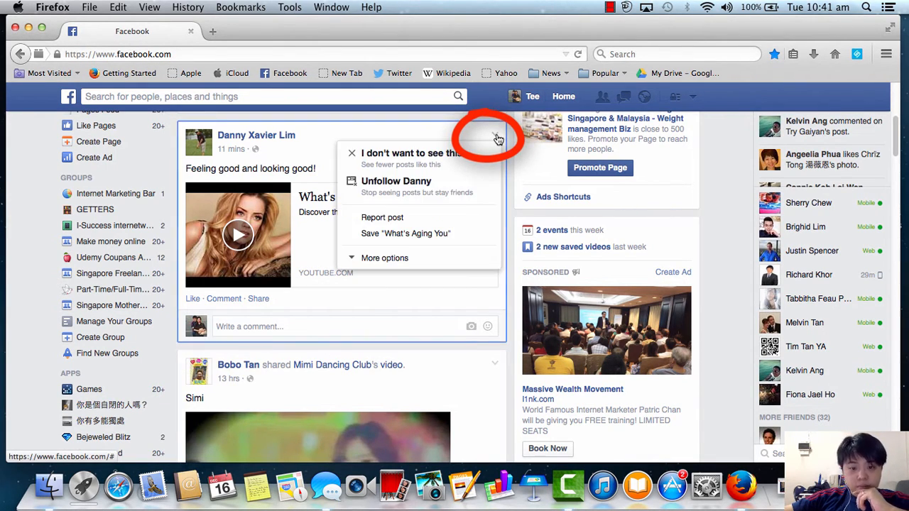
pyautogui.moveTo(469, 157)
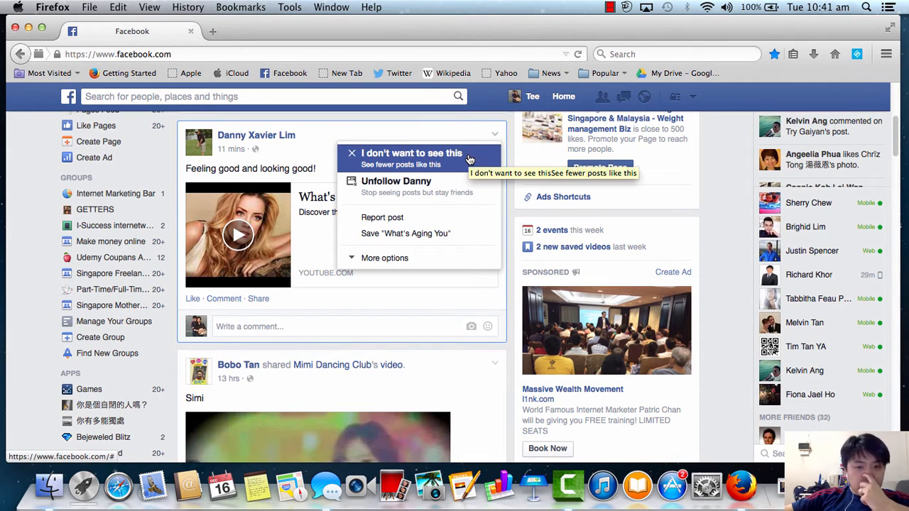
pyautogui.moveTo(443, 217)
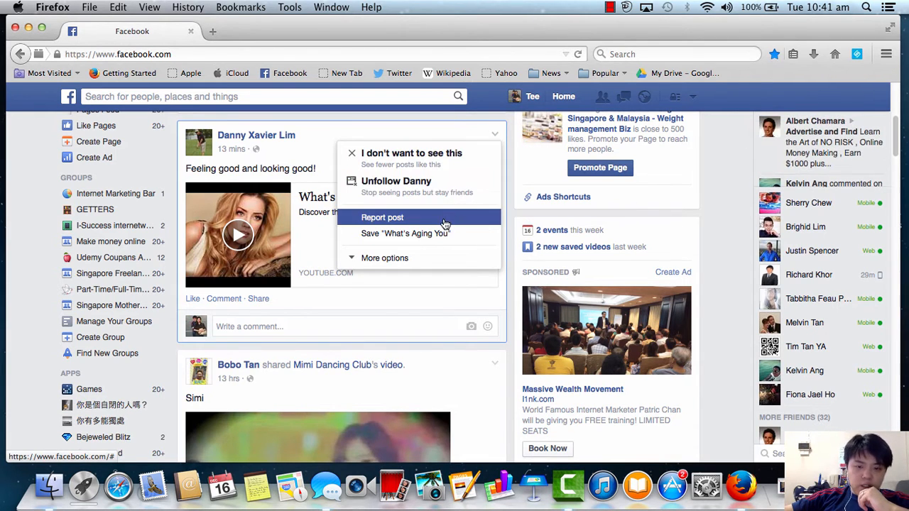
pyautogui.moveTo(406, 233)
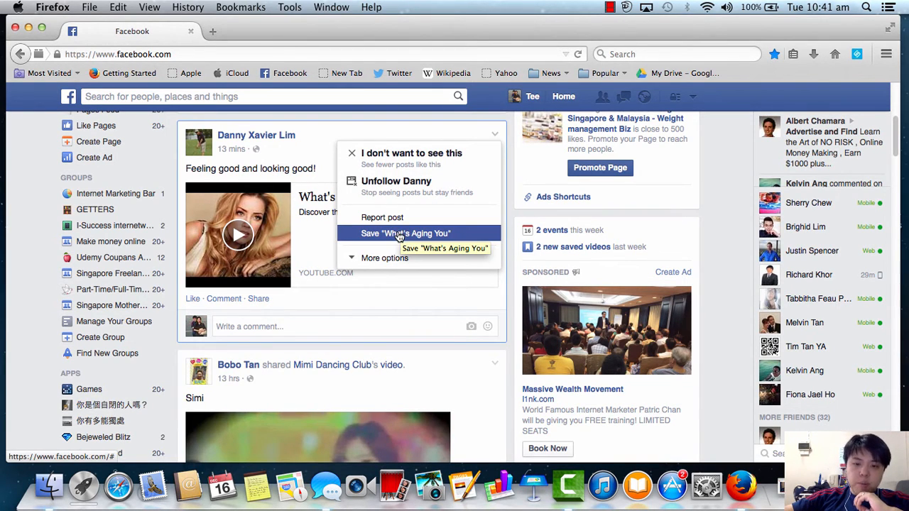
pyautogui.click(406, 233)
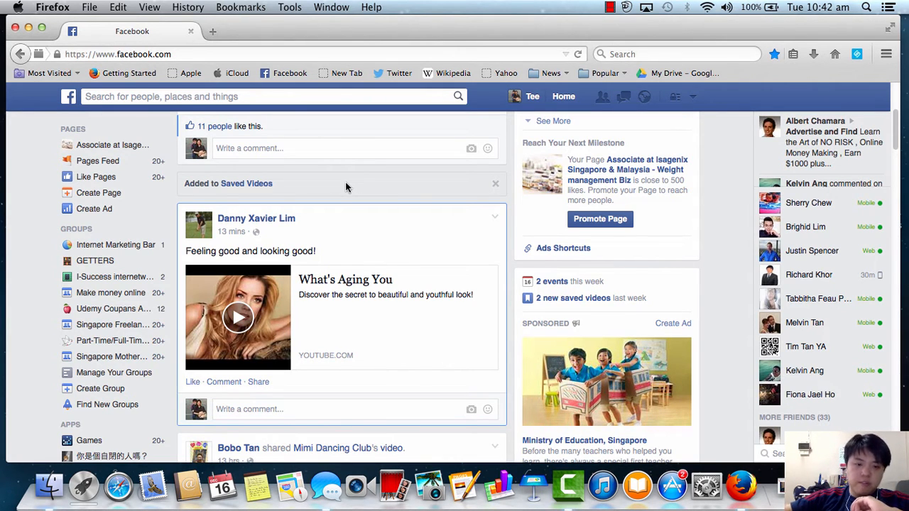
pyautogui.scroll(-3)
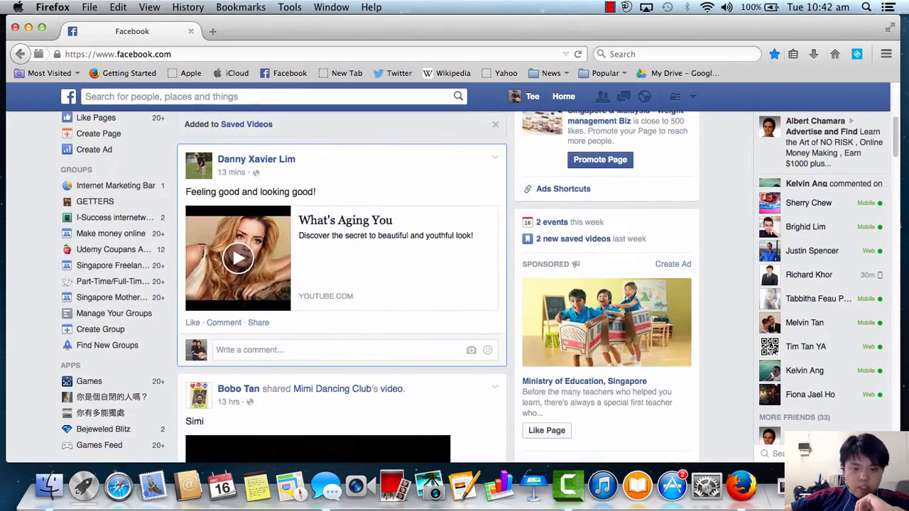
pyautogui.scroll(-3)
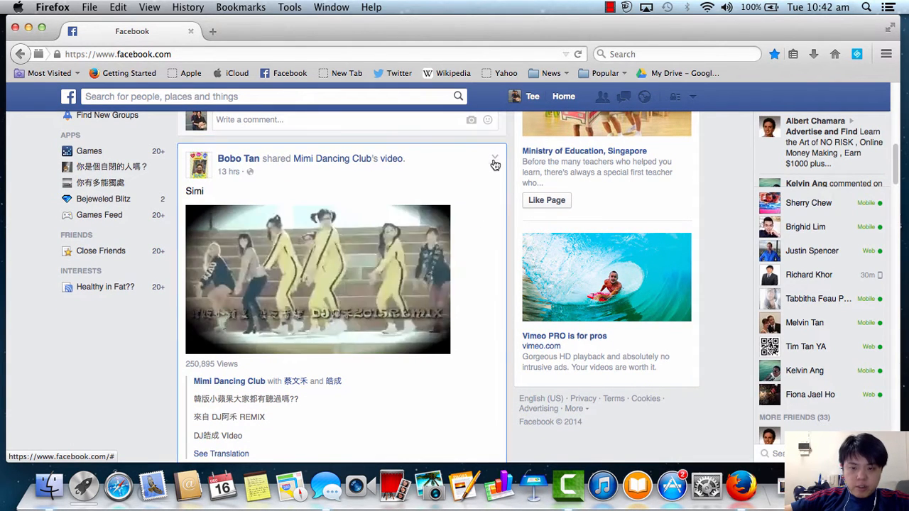
pyautogui.click(495, 159)
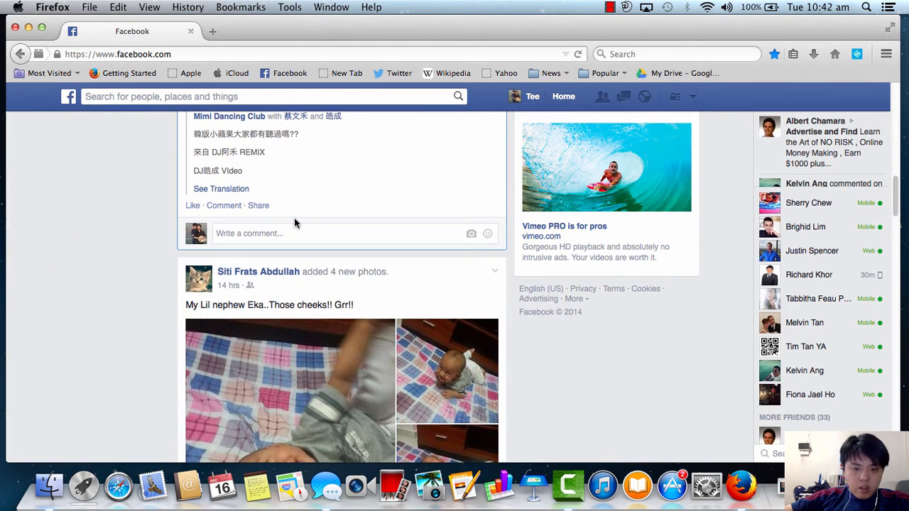
pyautogui.scroll(-3)
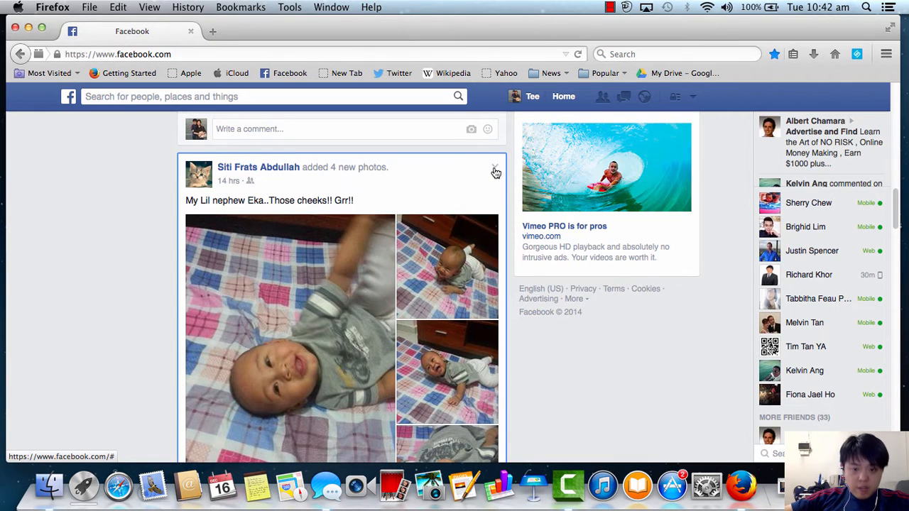
pyautogui.scroll(-3)
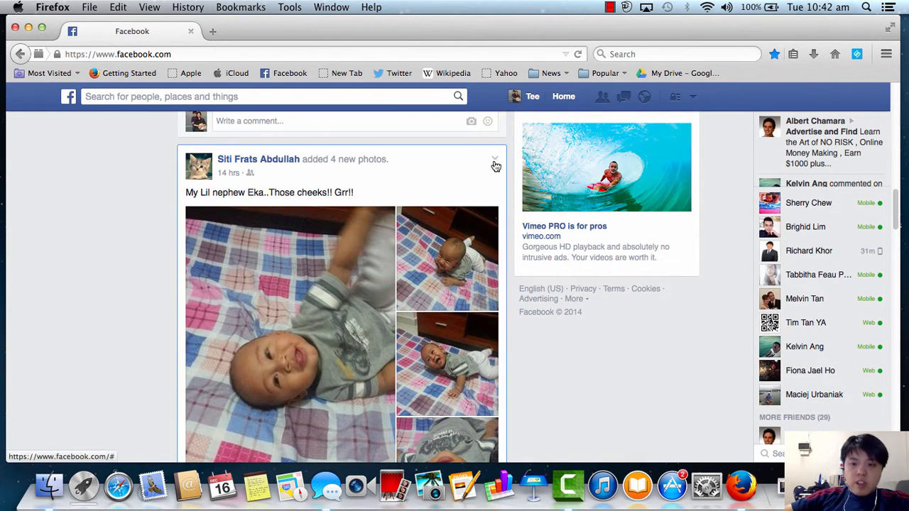
pyautogui.click(494, 159)
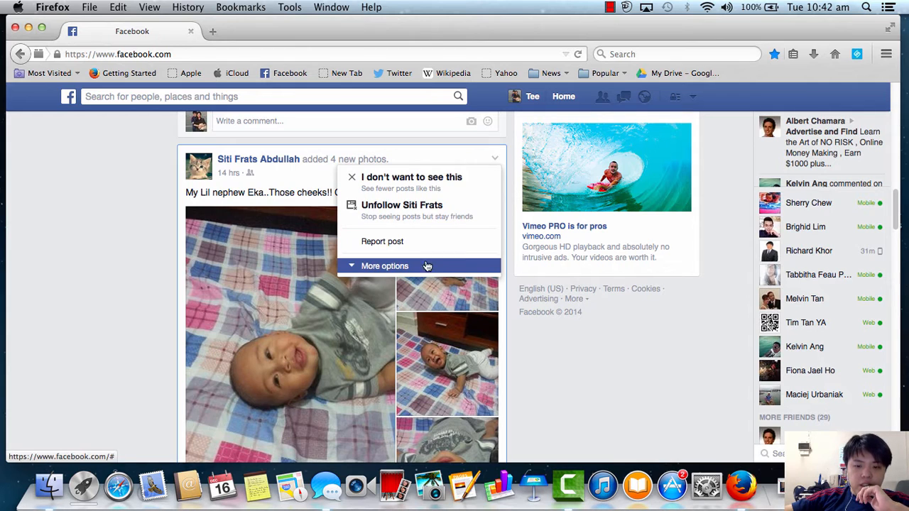
pyautogui.click(385, 266)
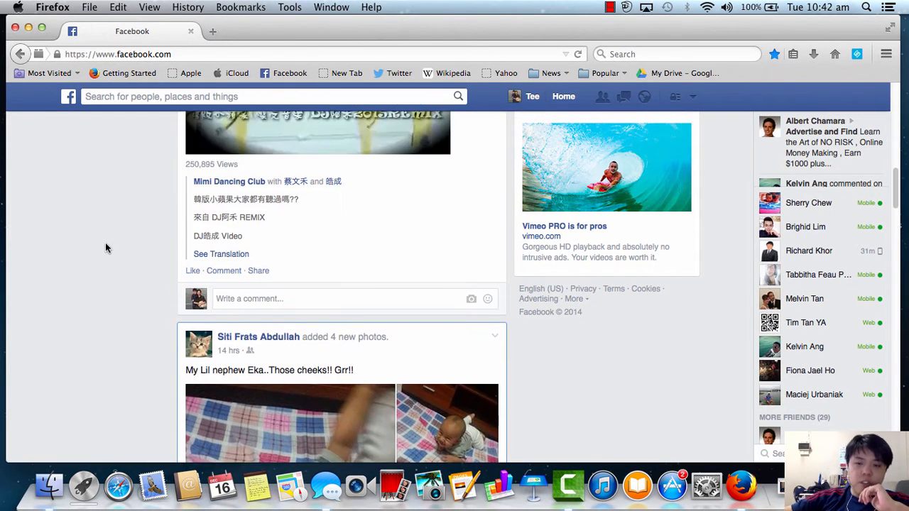
pyautogui.scroll(3)
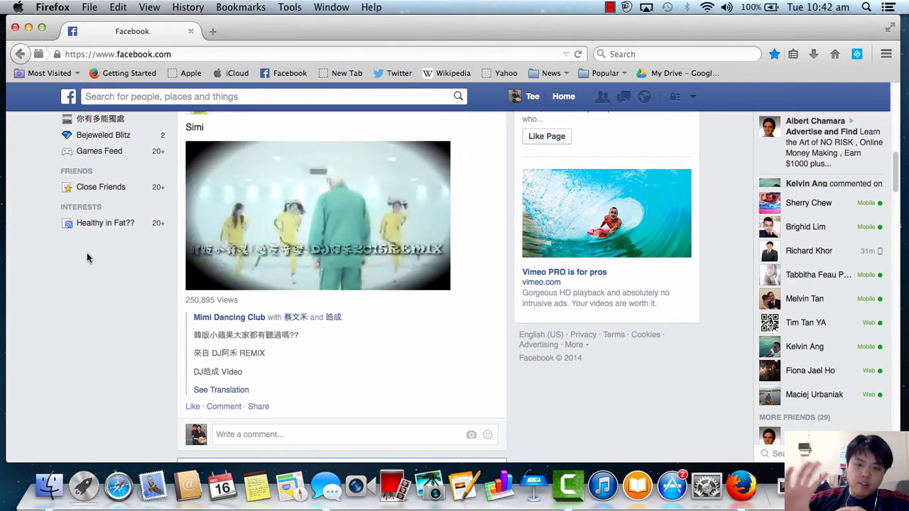
pyautogui.scroll(-3)
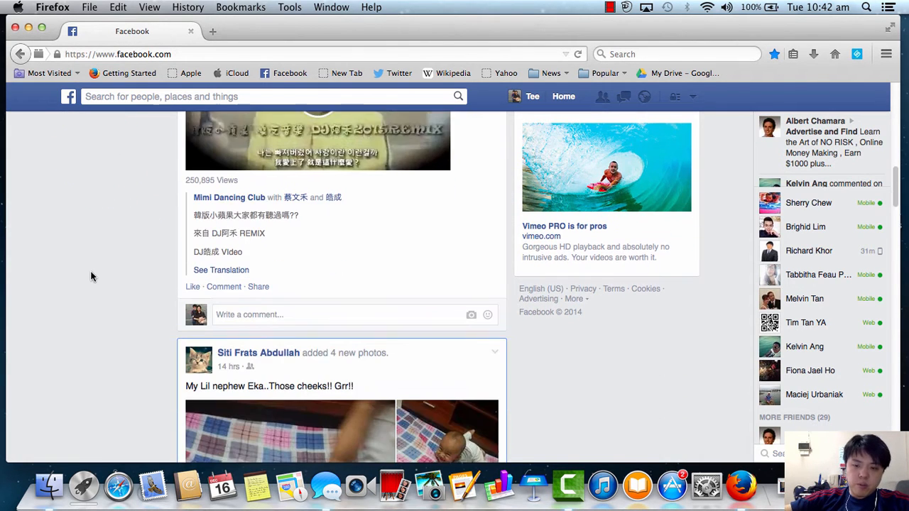
pyautogui.scroll(-3)
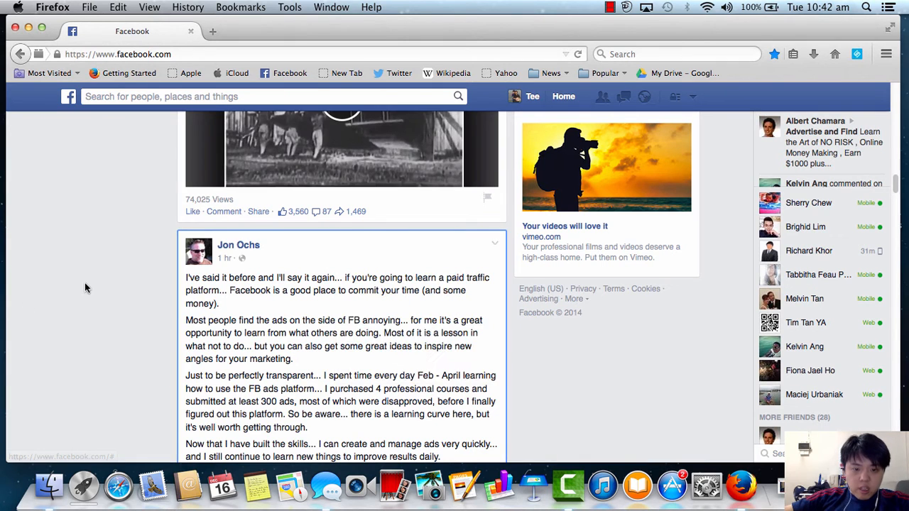
pyautogui.scroll(-3)
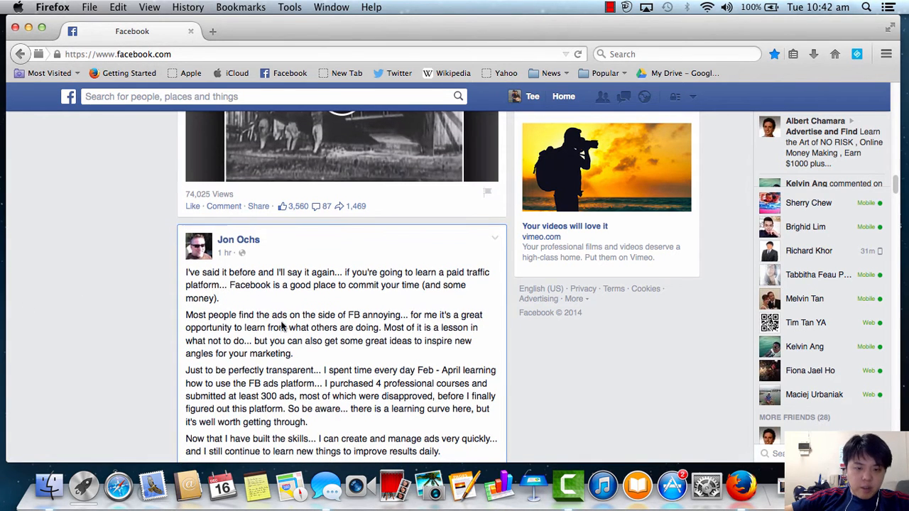
pyautogui.scroll(-3)
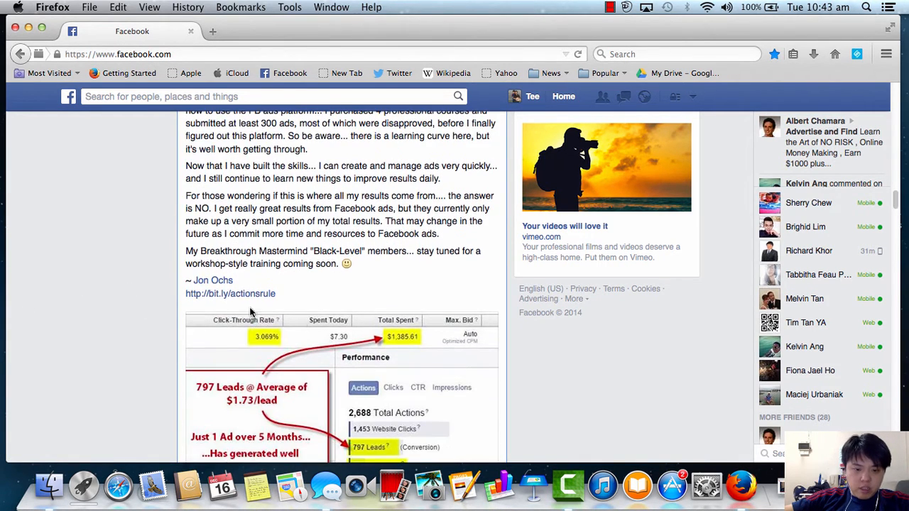
pyautogui.scroll(-3)
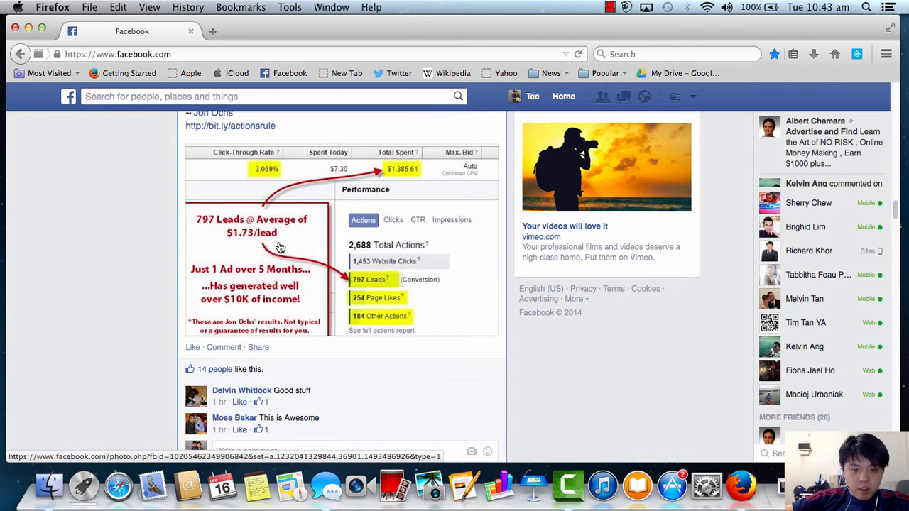
pyautogui.moveTo(344, 240)
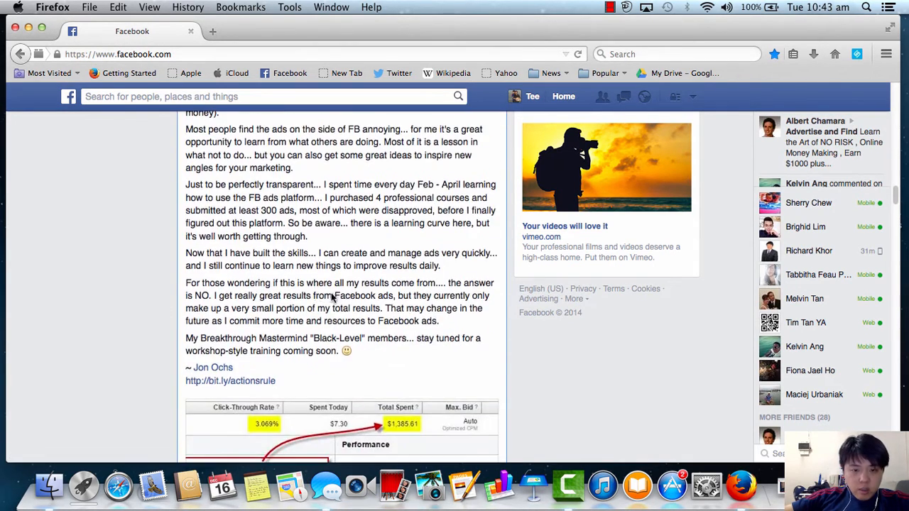
pyautogui.click(494, 234)
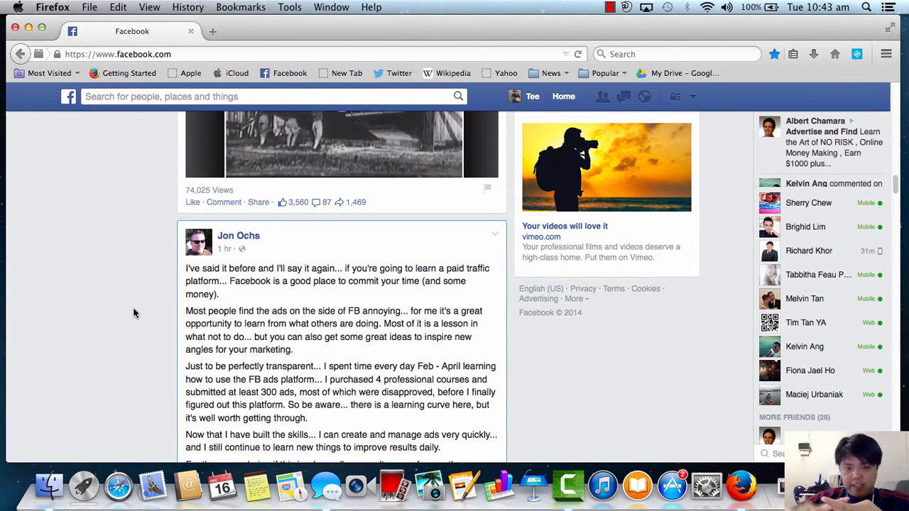
pyautogui.moveTo(4, 348)
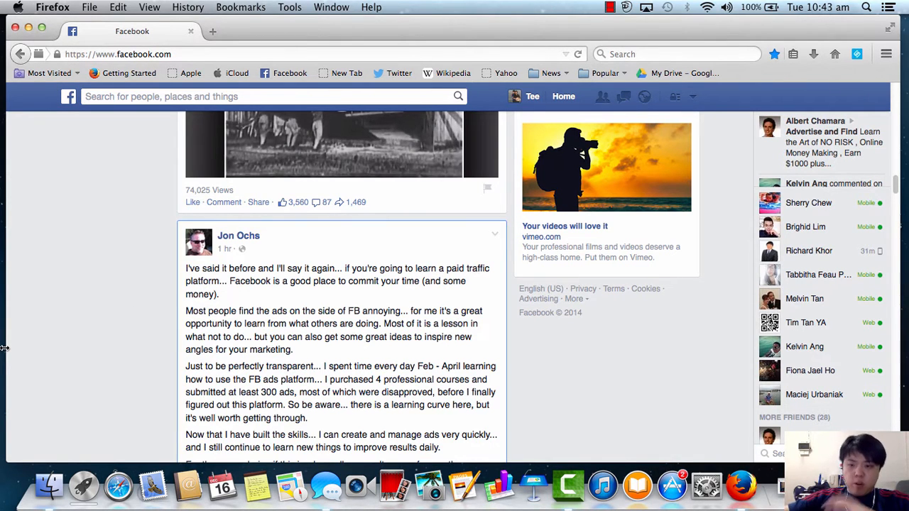
pyautogui.scroll(-3)
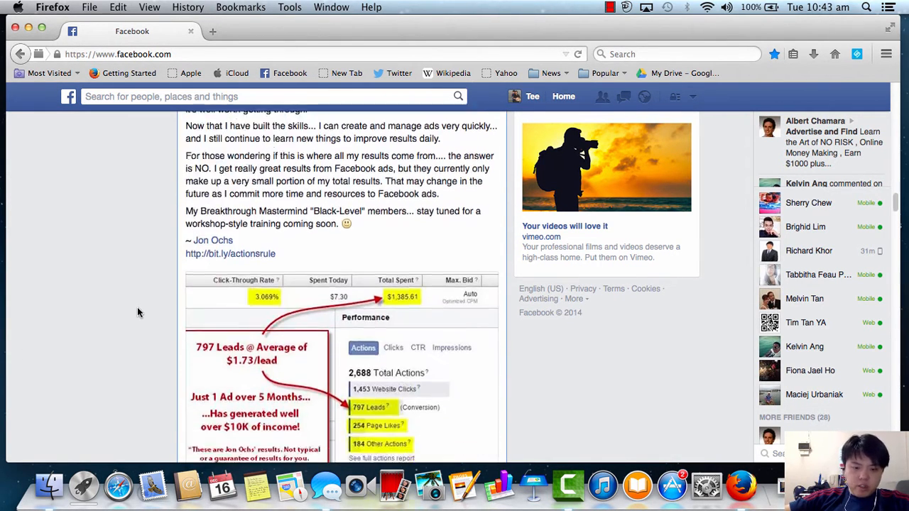
pyautogui.scroll(3)
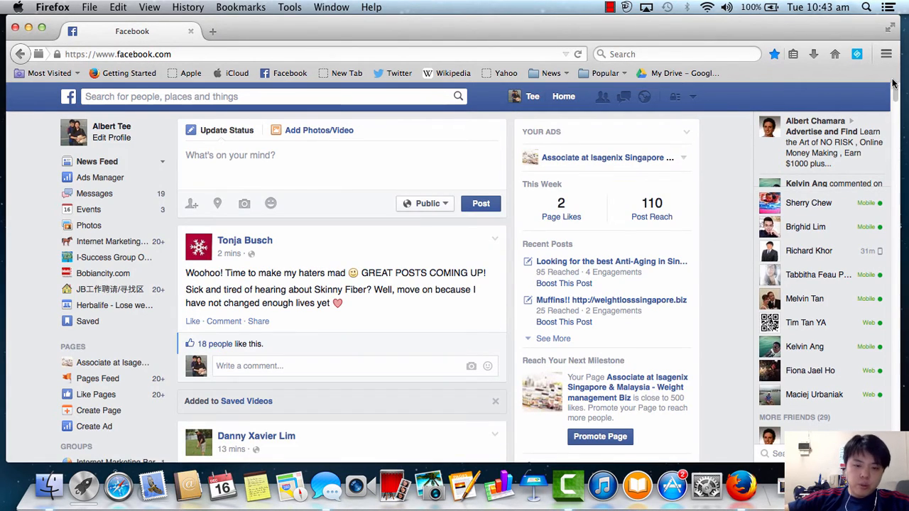
pyautogui.moveTo(217, 204)
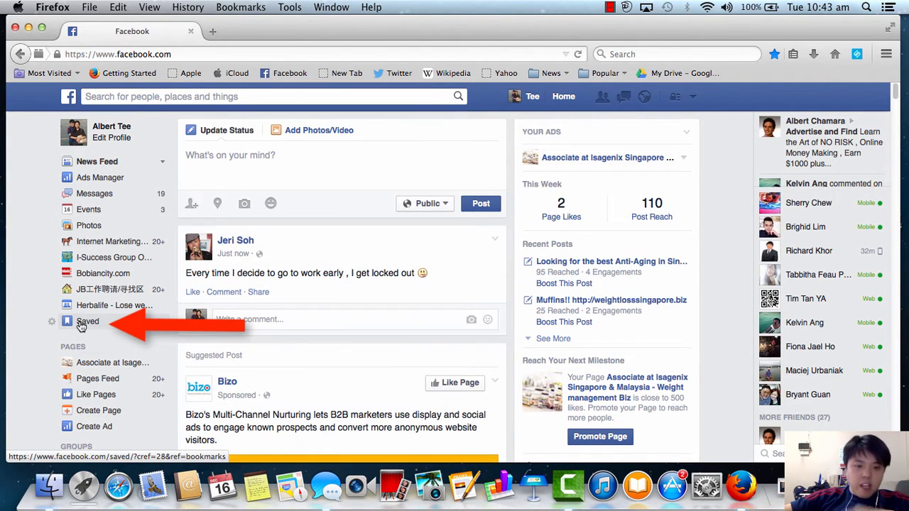
pyautogui.moveTo(86, 325)
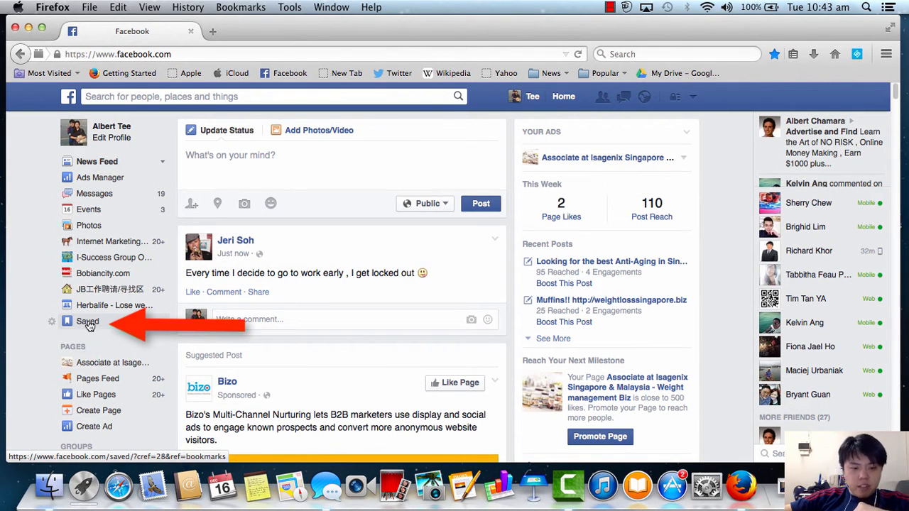
# Open the Saved collection and browse down through older saved items and back to the top
pyautogui.click(89, 321)
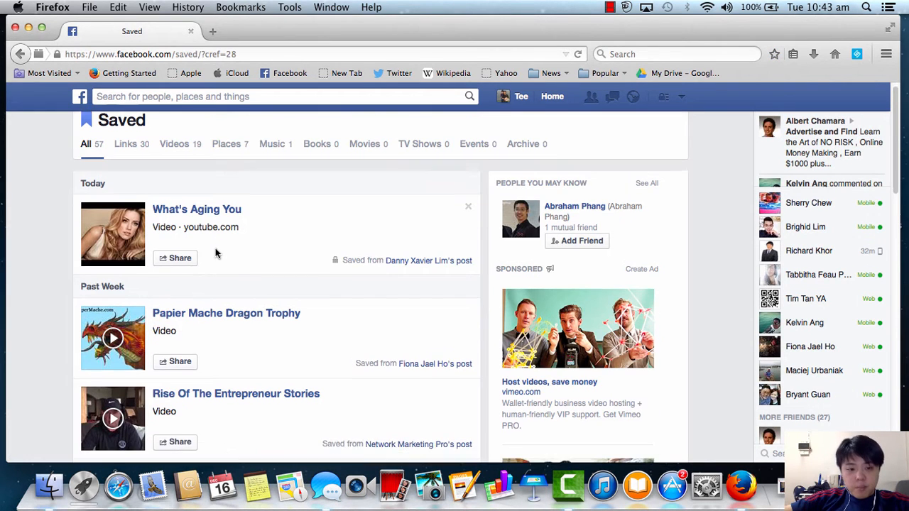
pyautogui.scroll(-3)
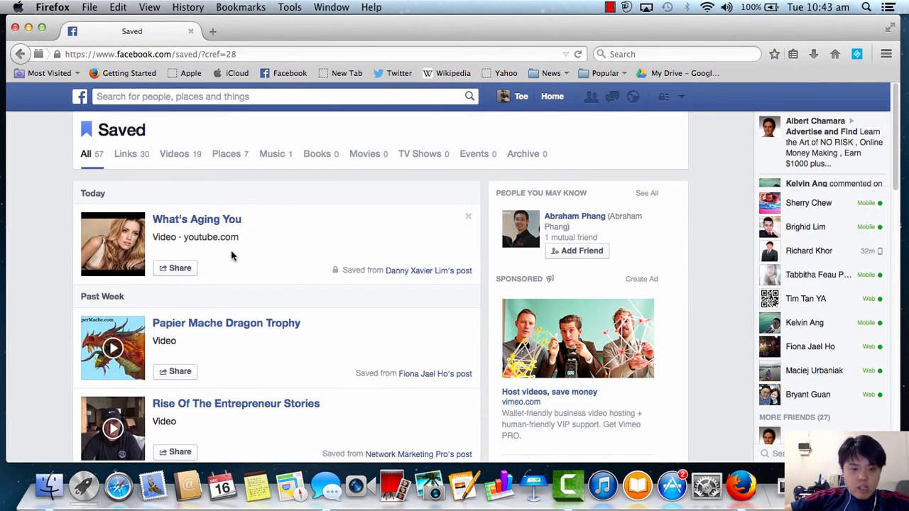
pyautogui.scroll(-3)
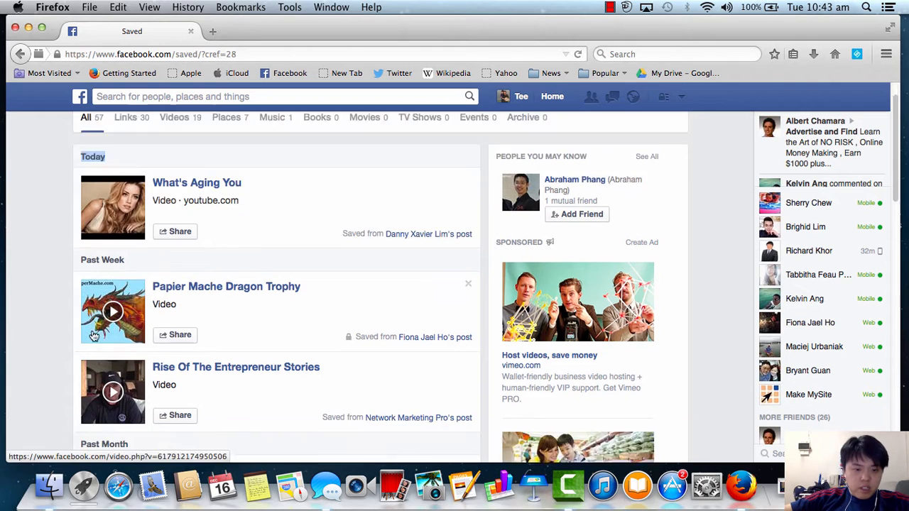
pyautogui.scroll(-3)
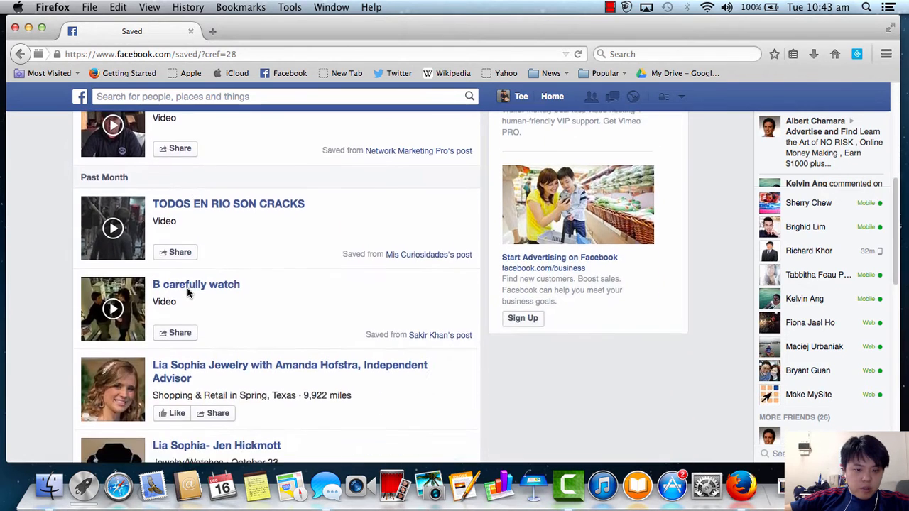
pyautogui.scroll(-3)
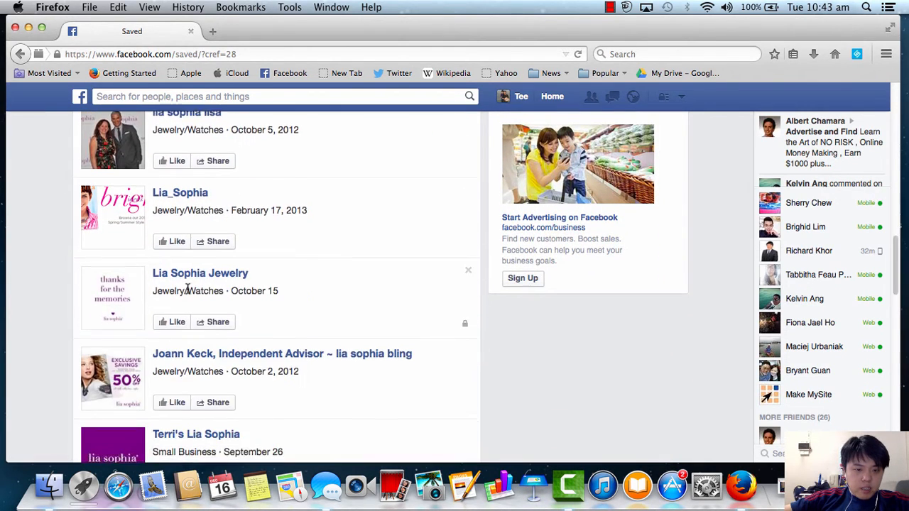
pyautogui.scroll(-3)
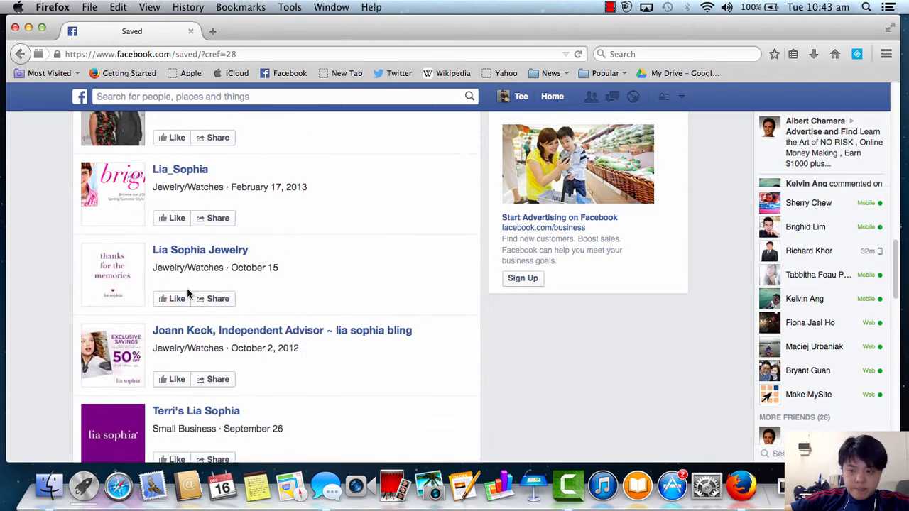
pyautogui.scroll(3)
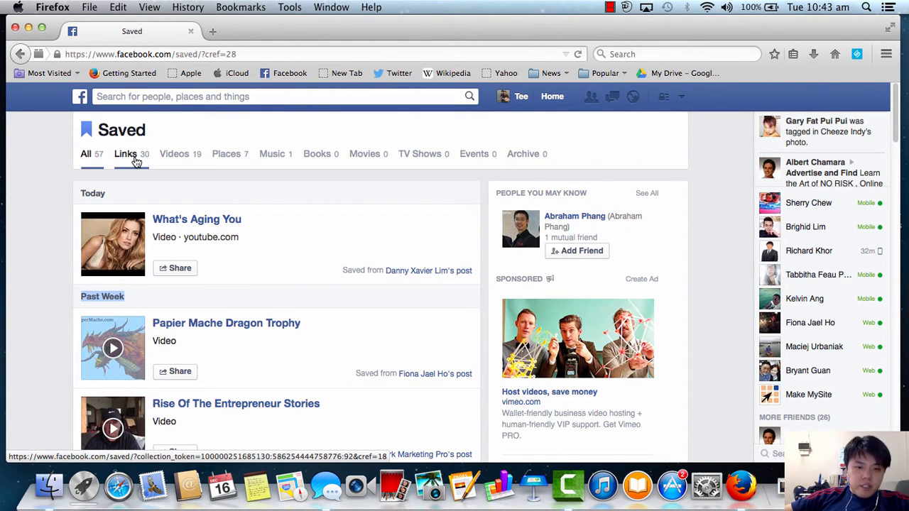
# Filter the Saved page by Links, then Places, then Music showing only the Lia Sophia band page
pyautogui.click(226, 153)
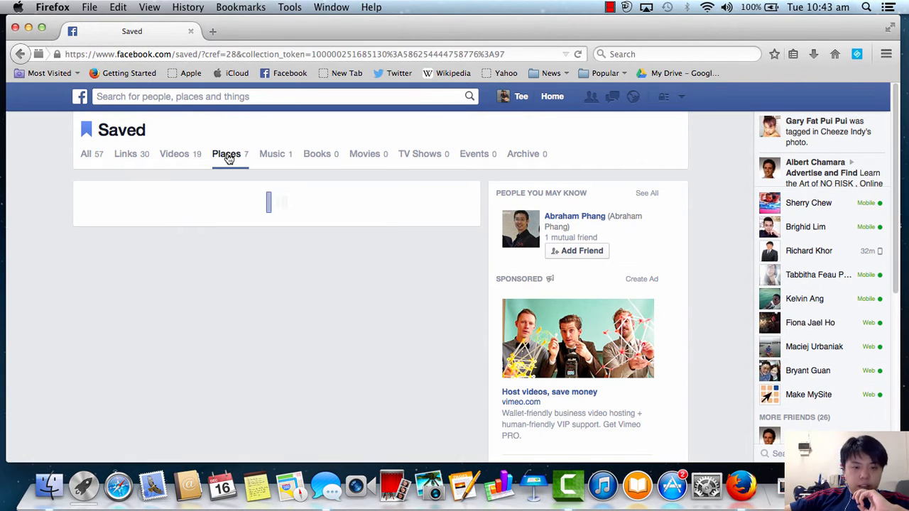
pyautogui.click(226, 154)
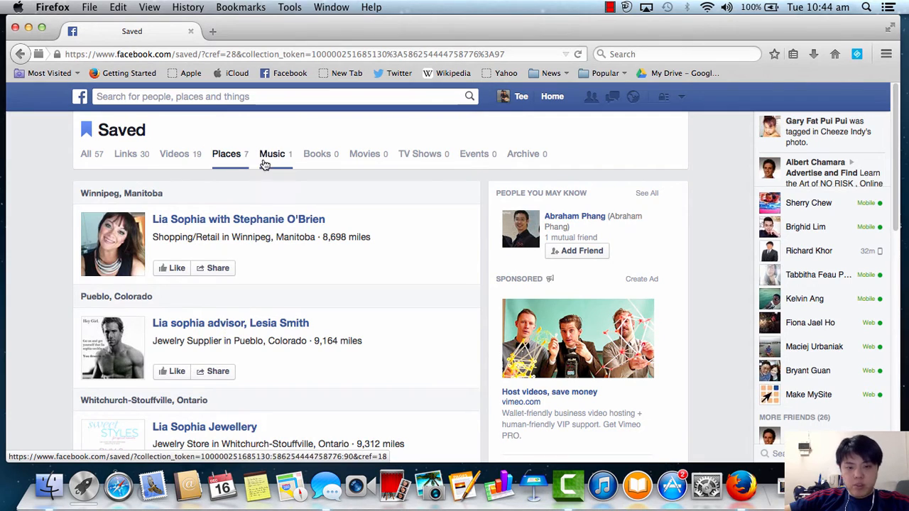
pyautogui.click(273, 153)
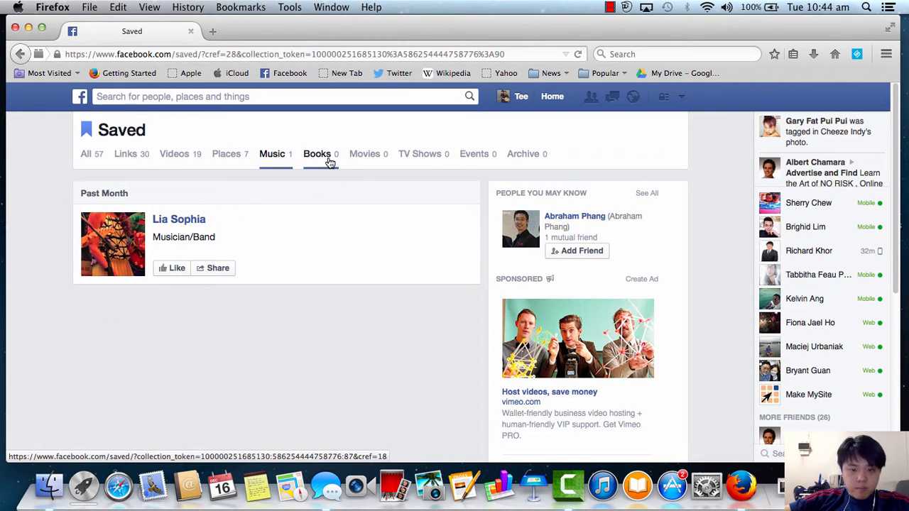
pyautogui.moveTo(421, 153)
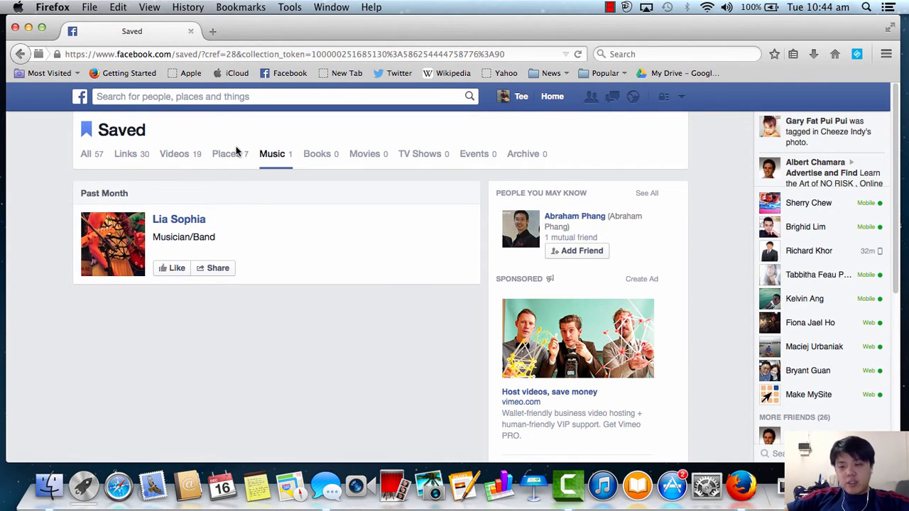
pyautogui.moveTo(235, 150)
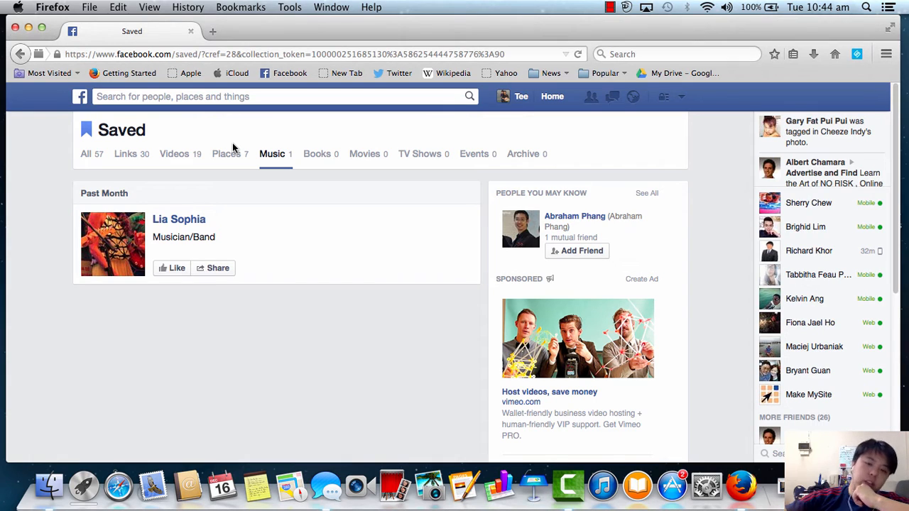
pyautogui.moveTo(390, 130)
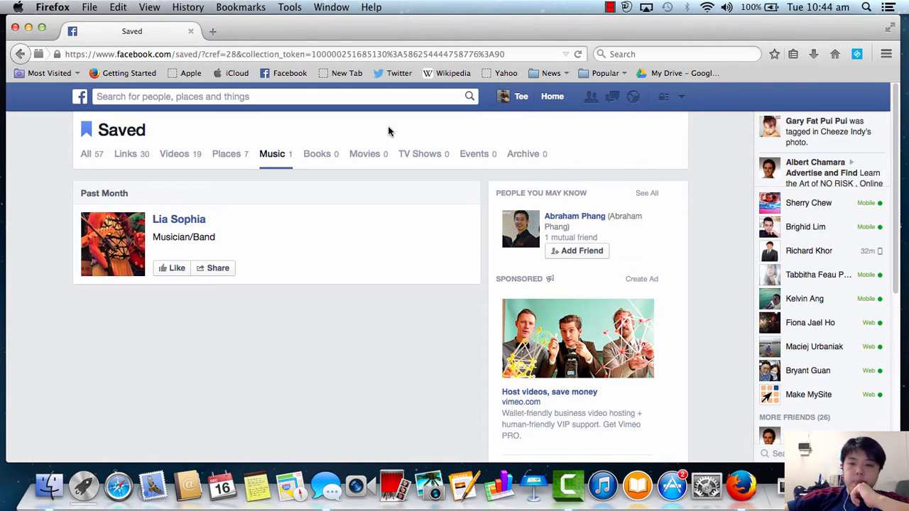
pyautogui.moveTo(352, 227)
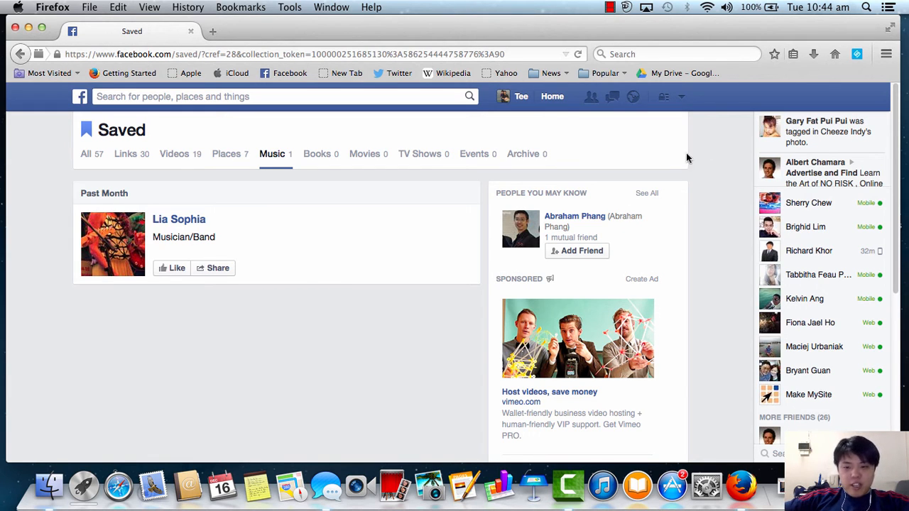
pyautogui.click(608, 8)
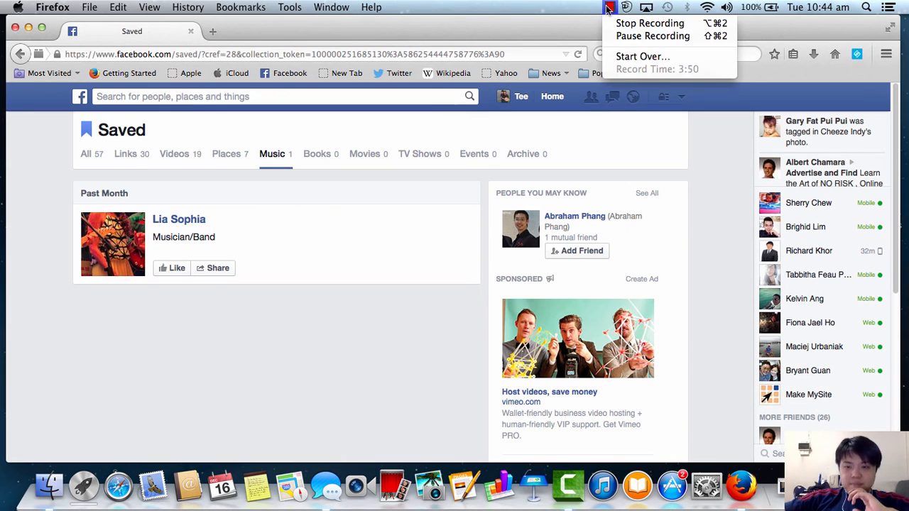